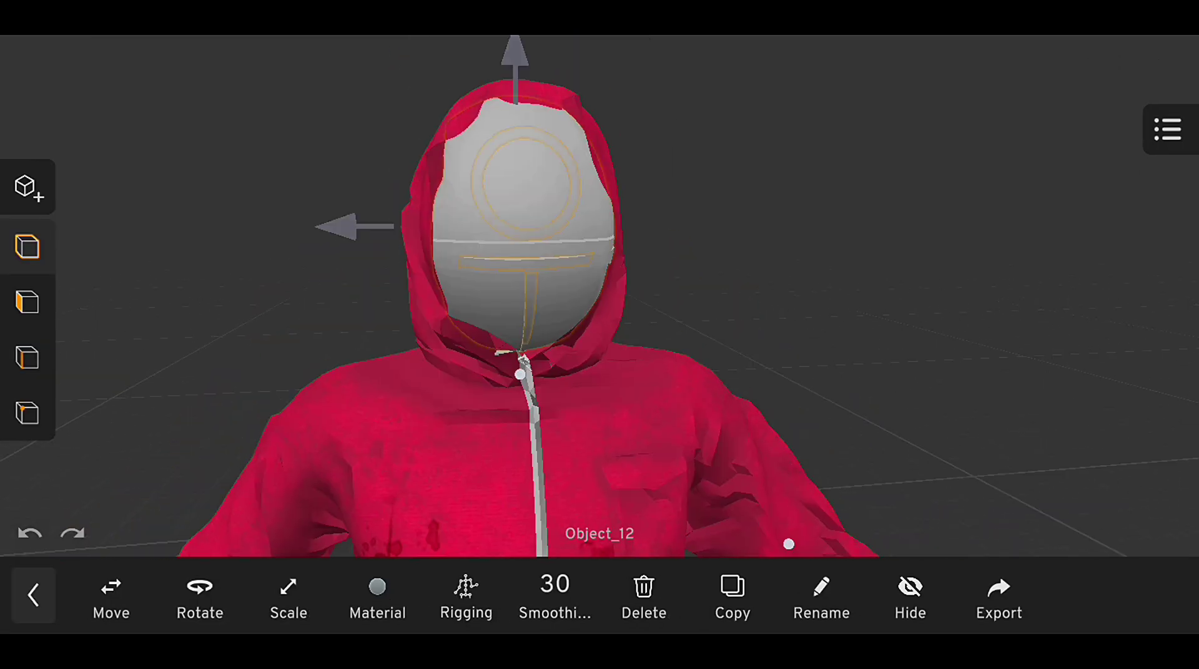
# Apply the black material to the guard's mask face and belt, then return to his animation timeline
pyautogui.click(377, 596)
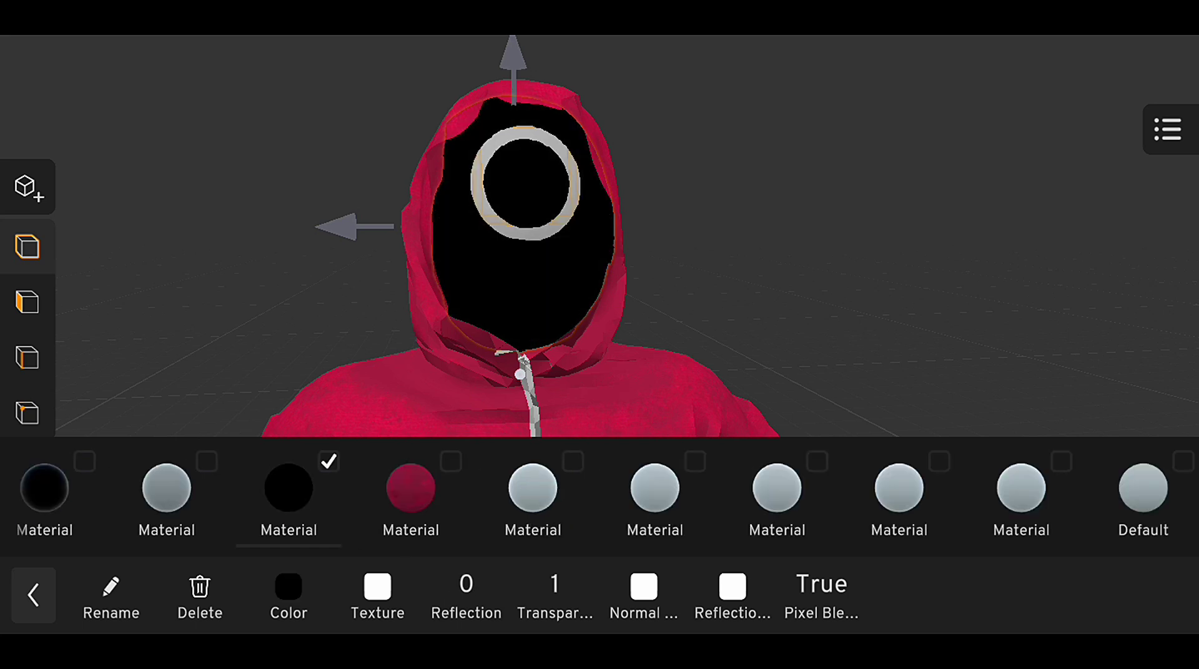
pyautogui.click(33, 596)
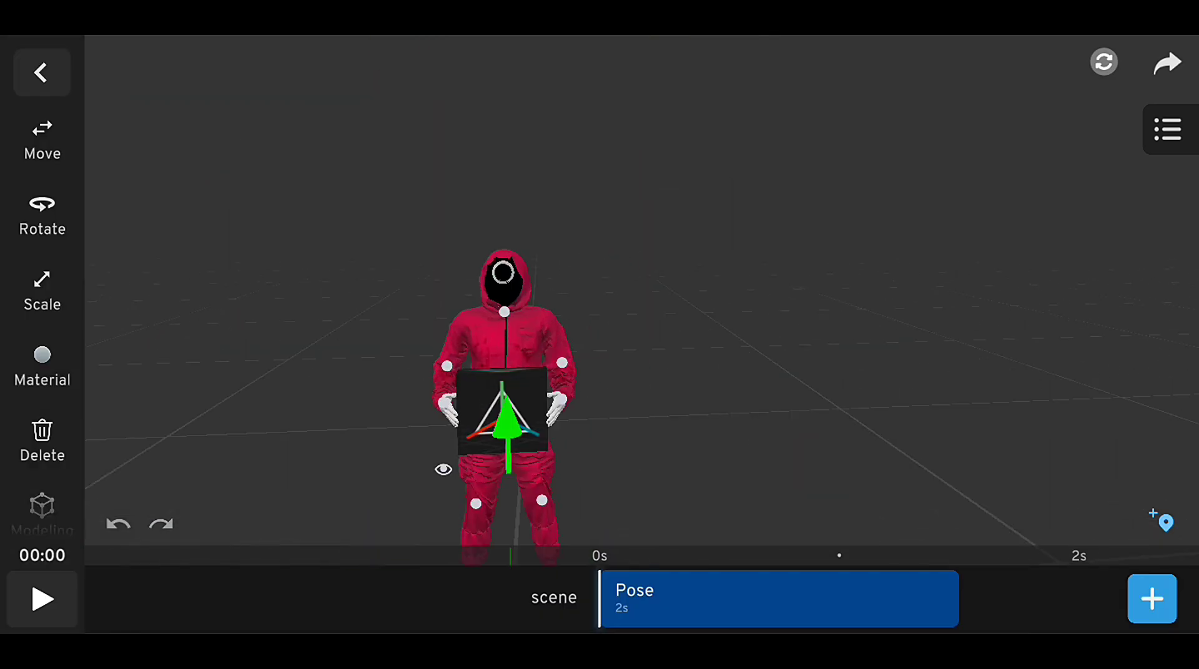
pyautogui.click(42, 365)
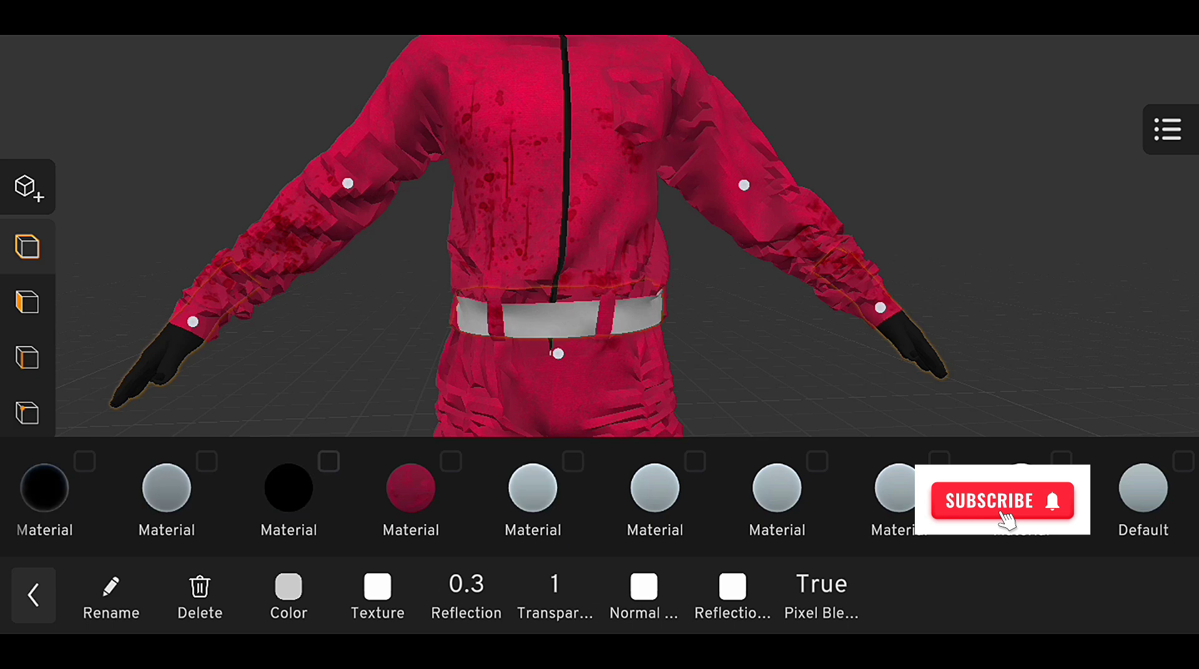
pyautogui.click(33, 596)
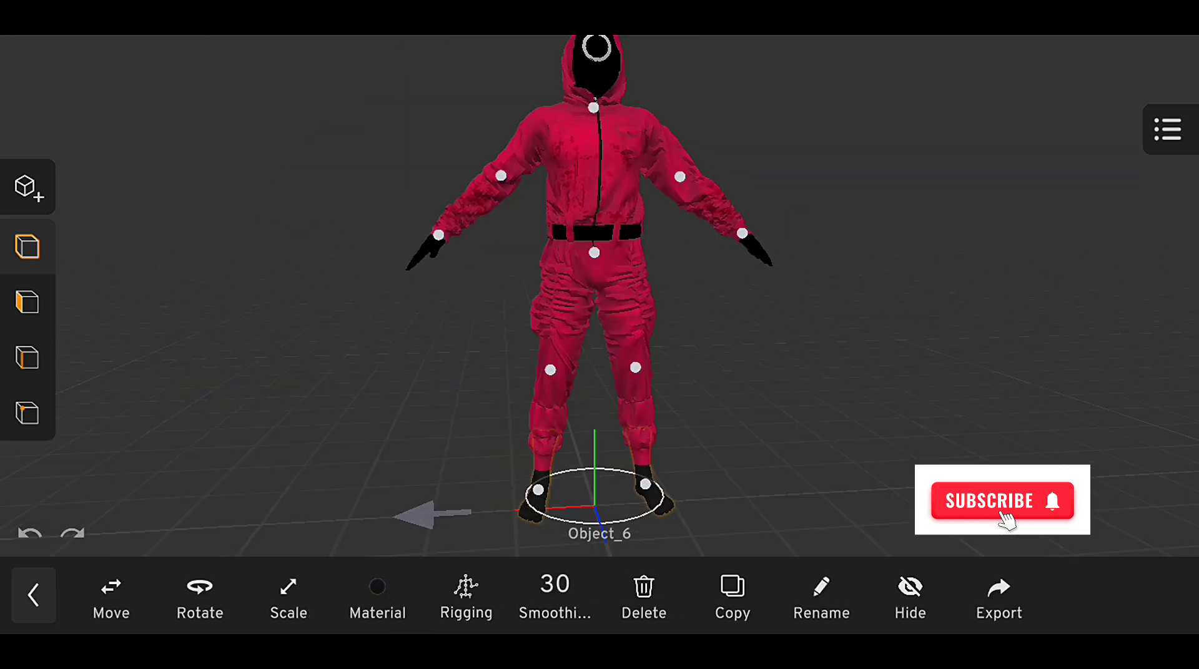
pyautogui.click(466, 597)
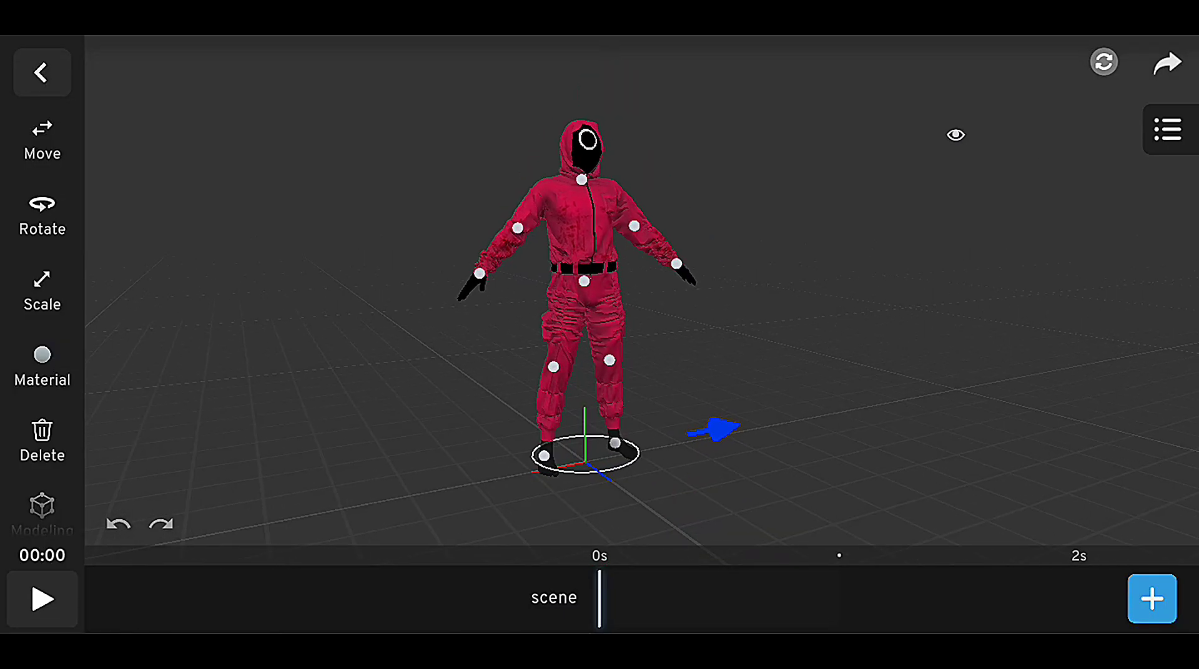
# Add the Walking animation to the guard and review the export options before returning to the path
pyautogui.click(1149, 599)
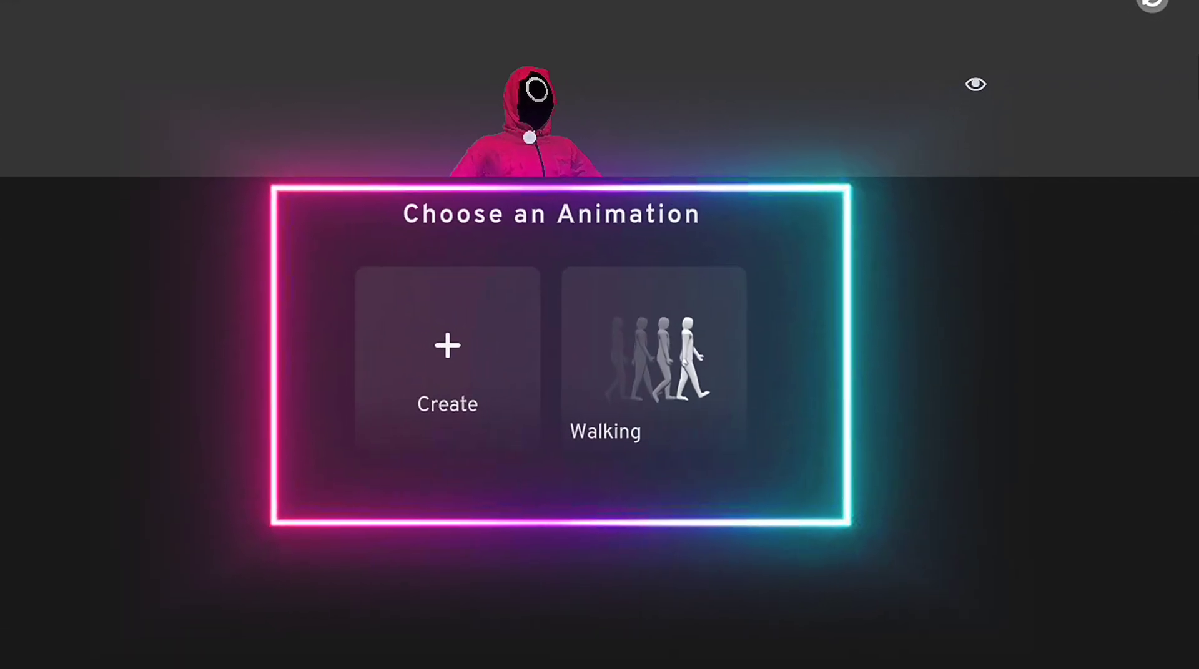
pyautogui.click(651, 352)
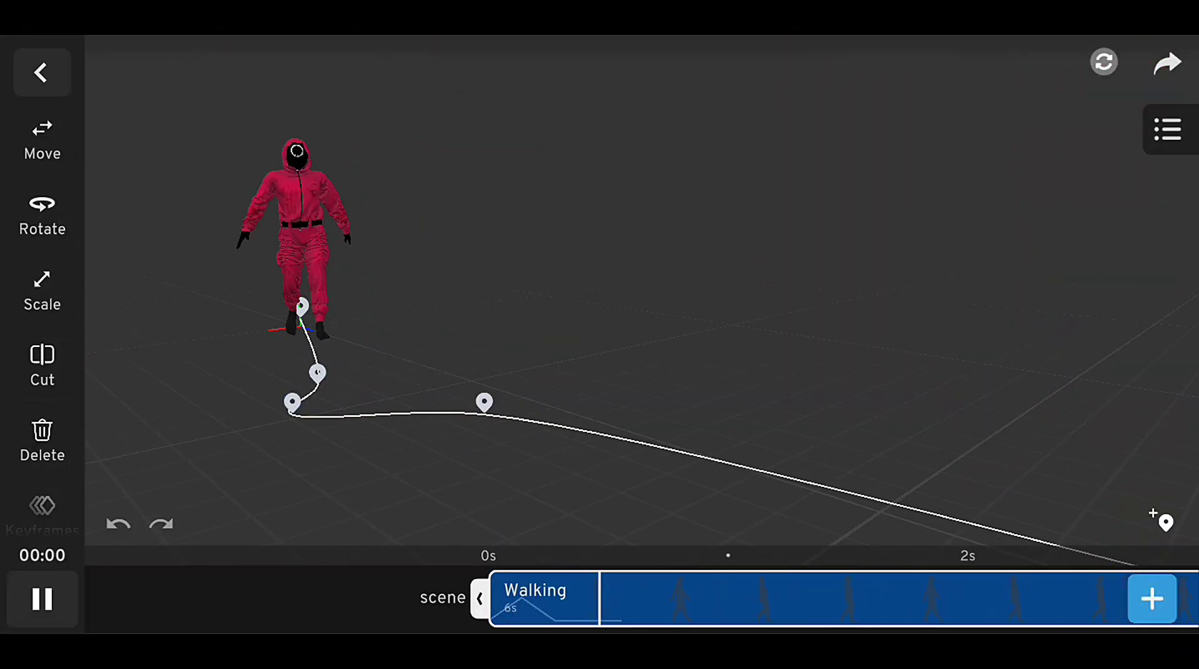
pyautogui.click(43, 599)
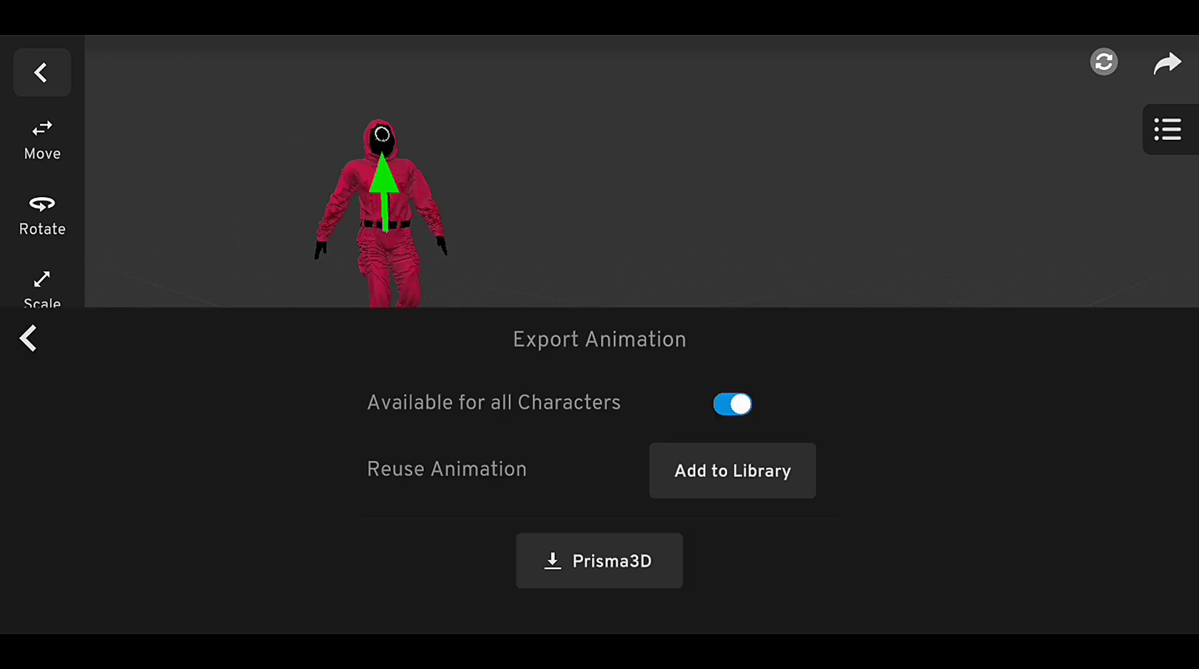
pyautogui.click(28, 339)
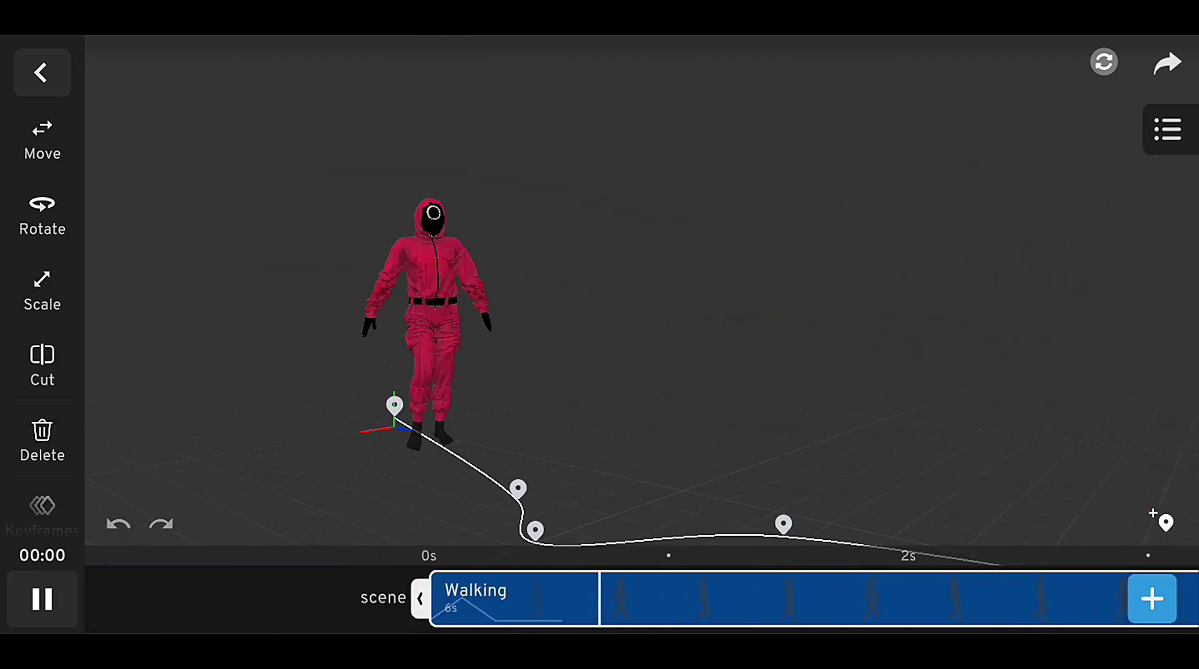
# Smooth the selected boy model to 89.46 and begin placing rig joints along his body
pyautogui.click(43, 599)
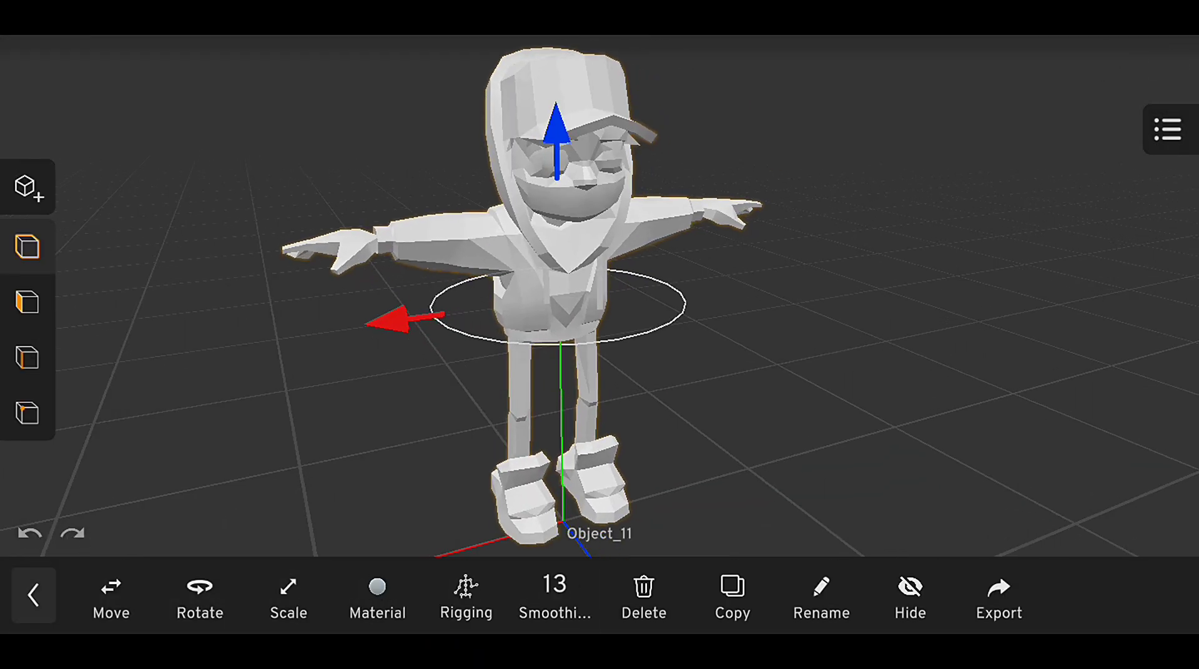
pyautogui.click(554, 597)
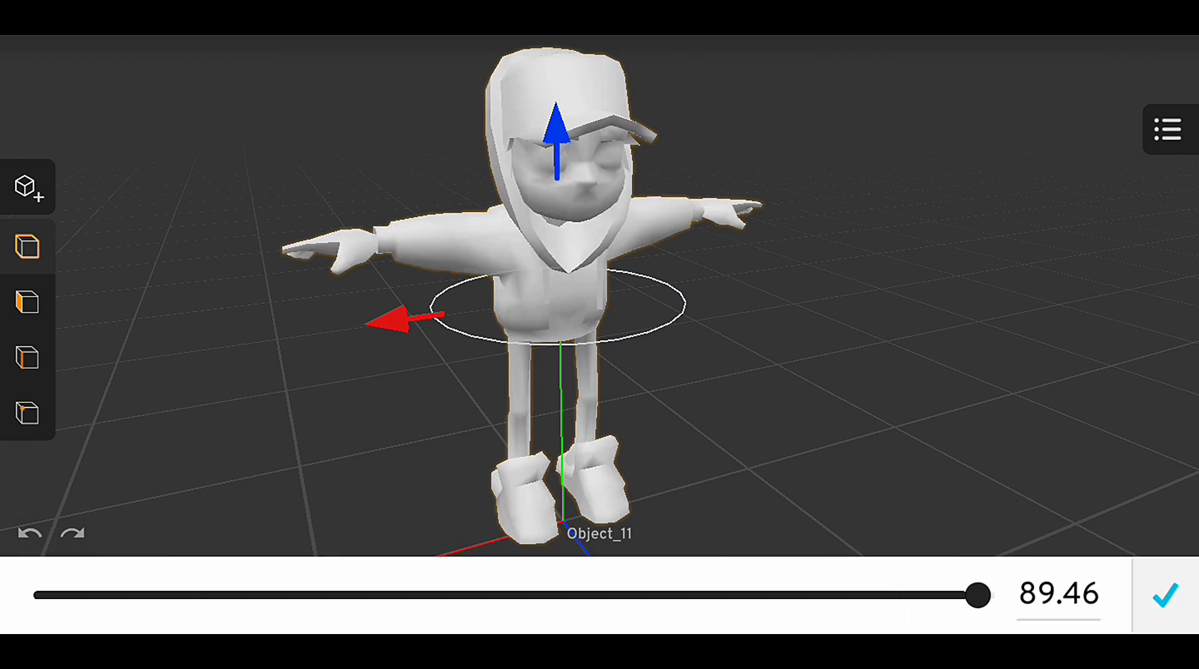
pyautogui.click(1162, 593)
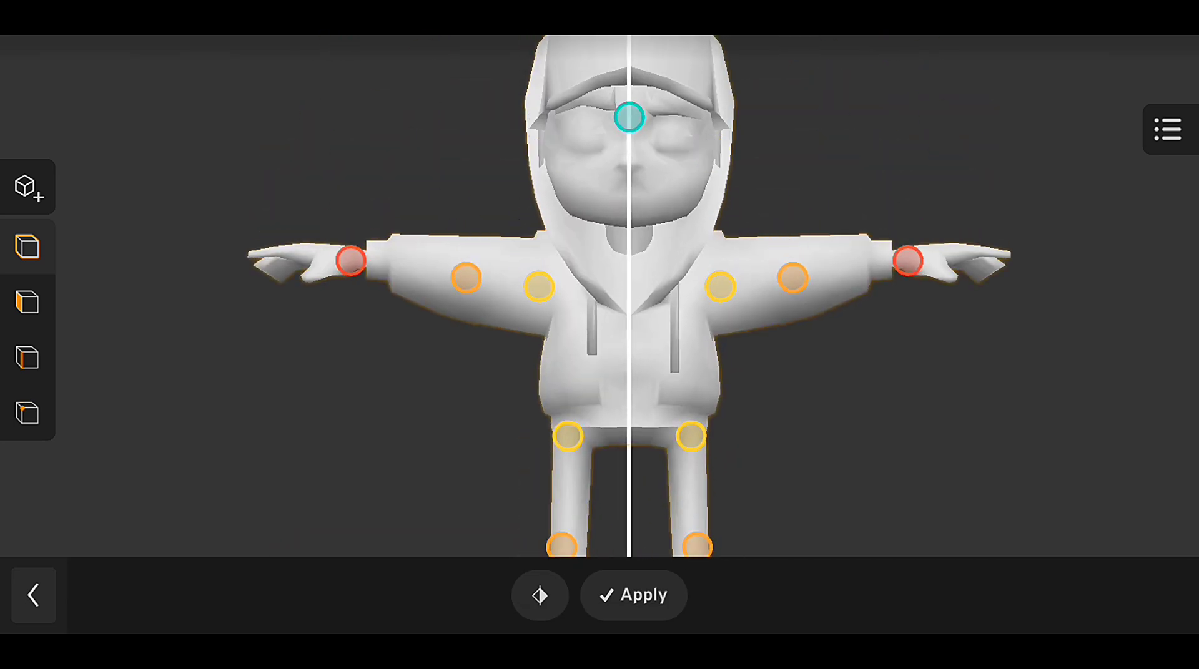
# Add the Walking animation to the Doll so she walks a straight path
pyautogui.click(633, 595)
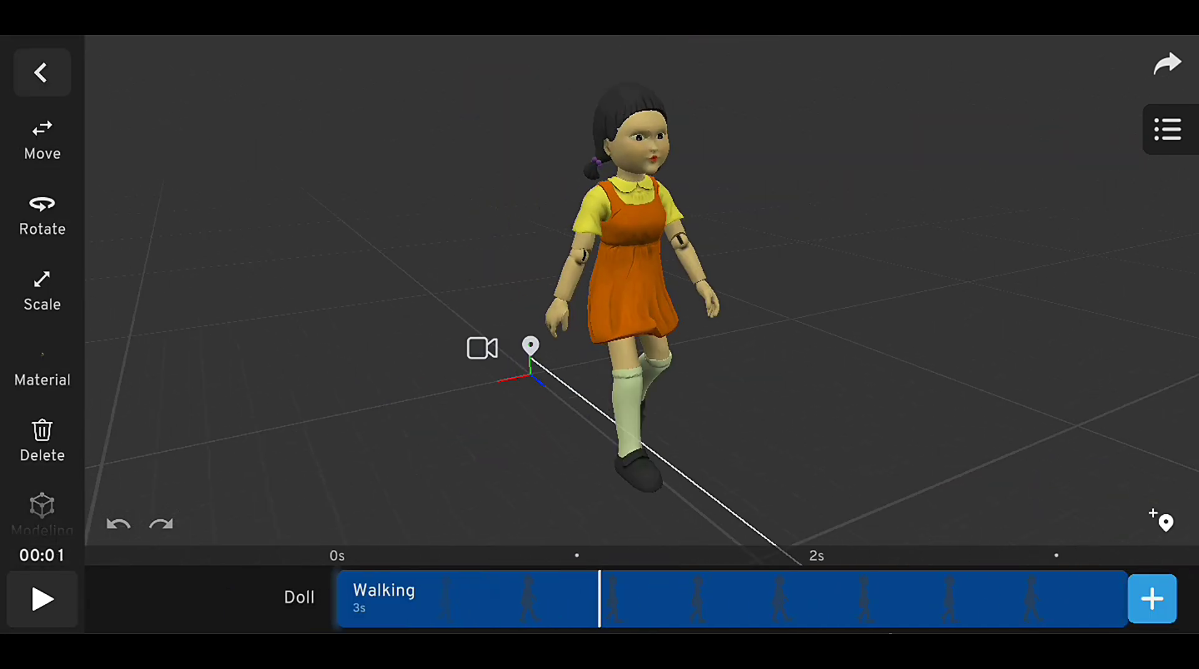
# Add a camera framing the walking doll and keyframe its movement
pyautogui.click(482, 349)
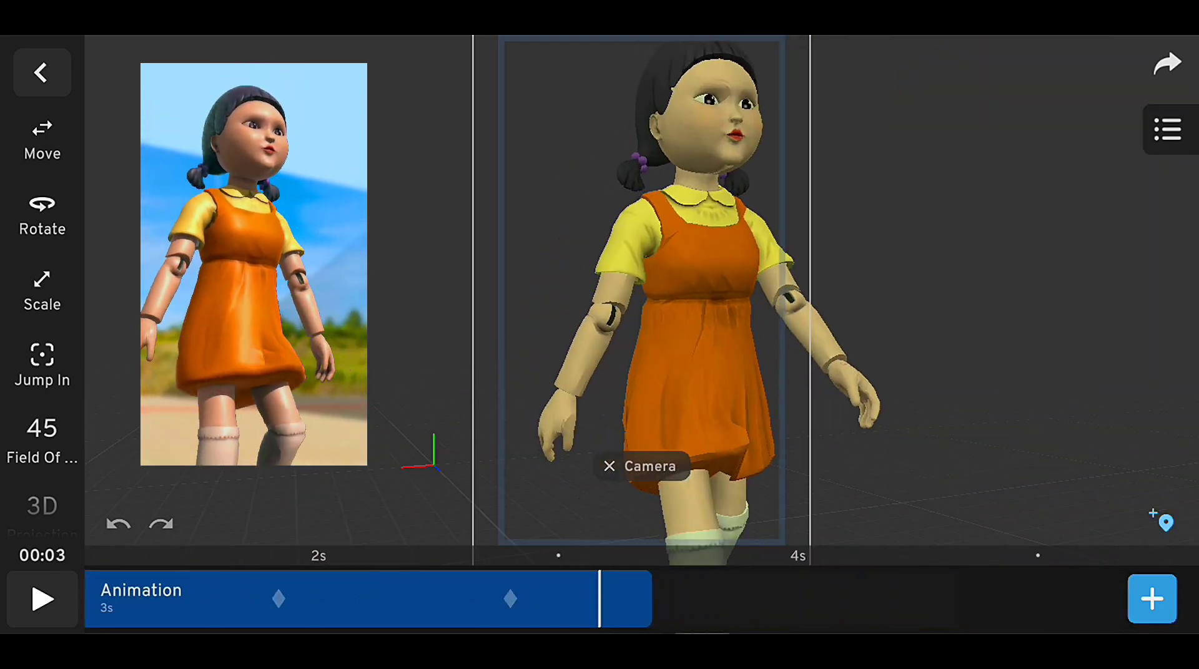
pyautogui.click(41, 599)
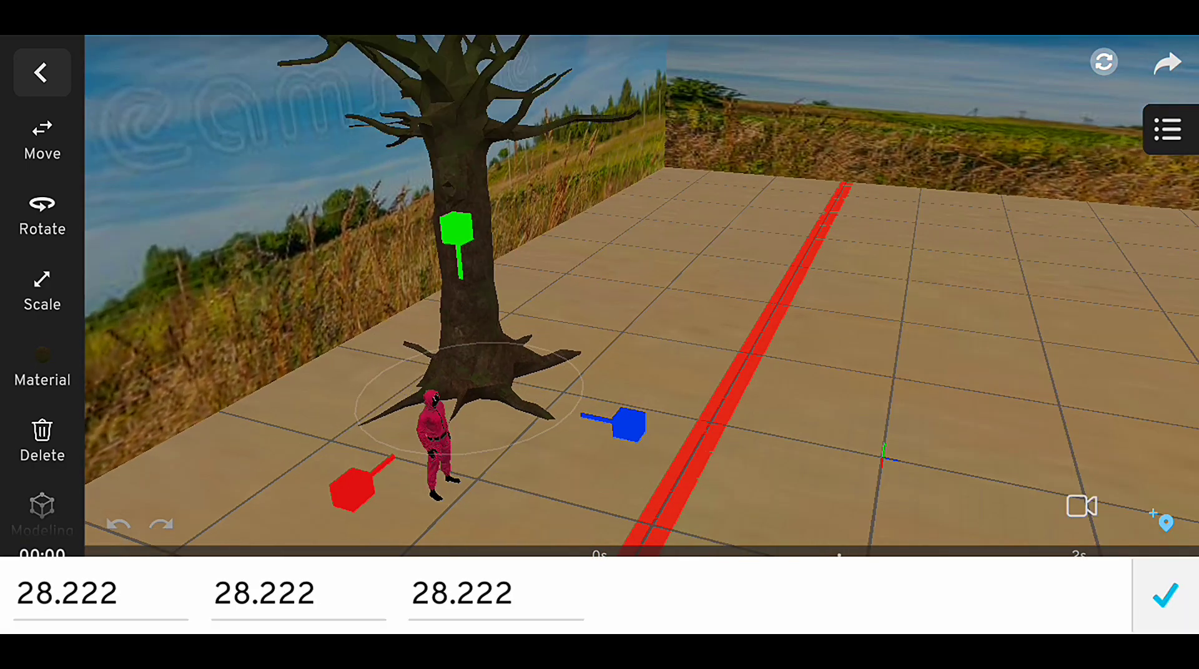
# Confirm the tree's scale of 28.222 and play the 19-second camera animation, pausing at a keyframe
pyautogui.click(1164, 595)
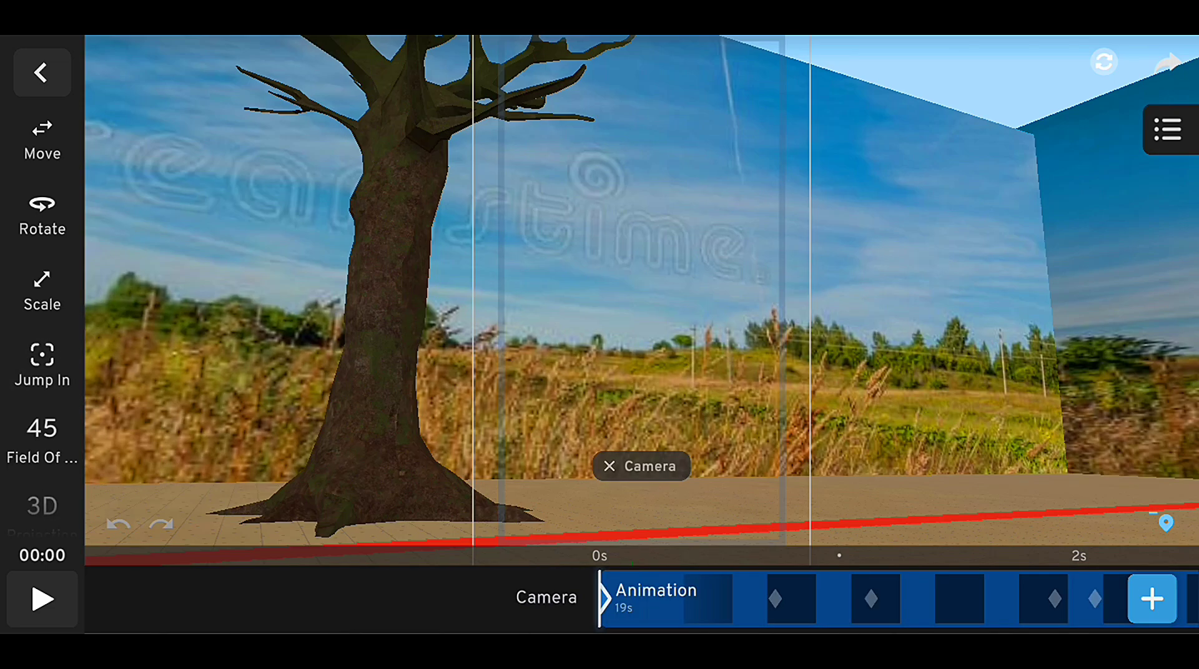
pyautogui.click(41, 599)
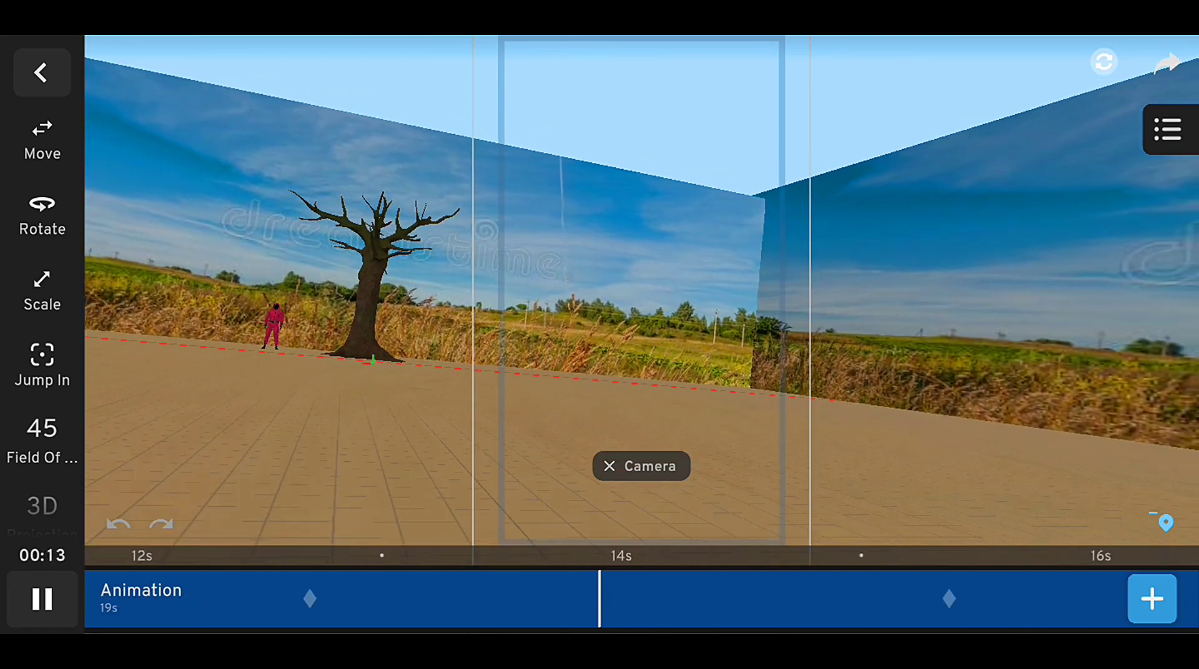
pyautogui.click(43, 600)
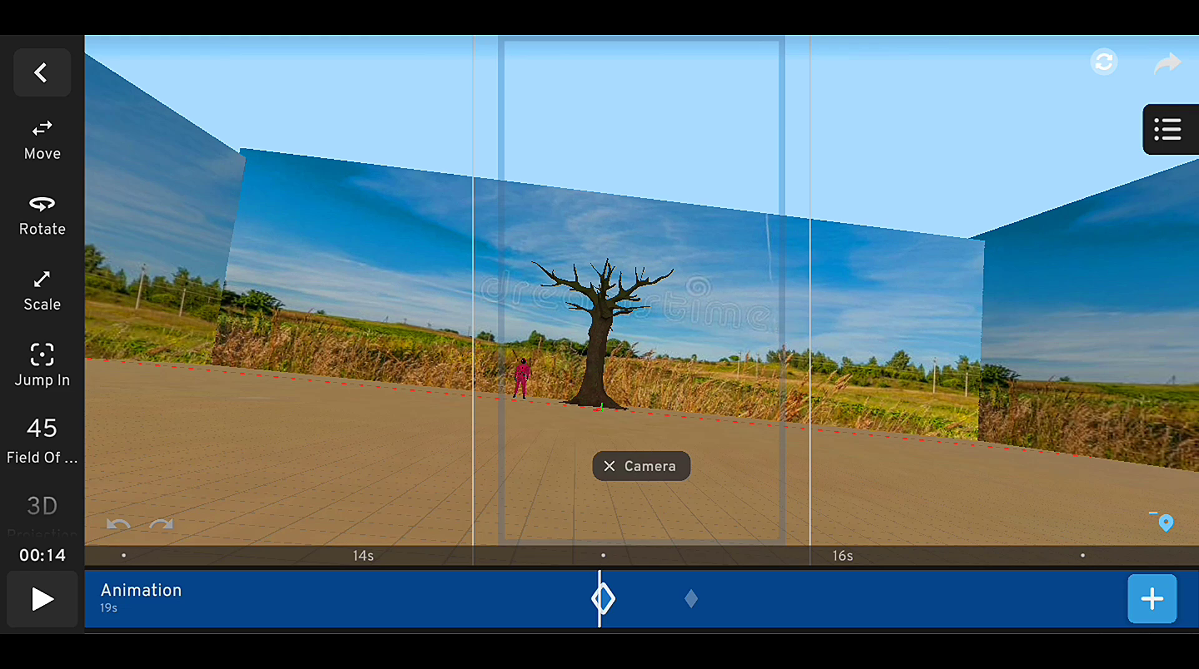